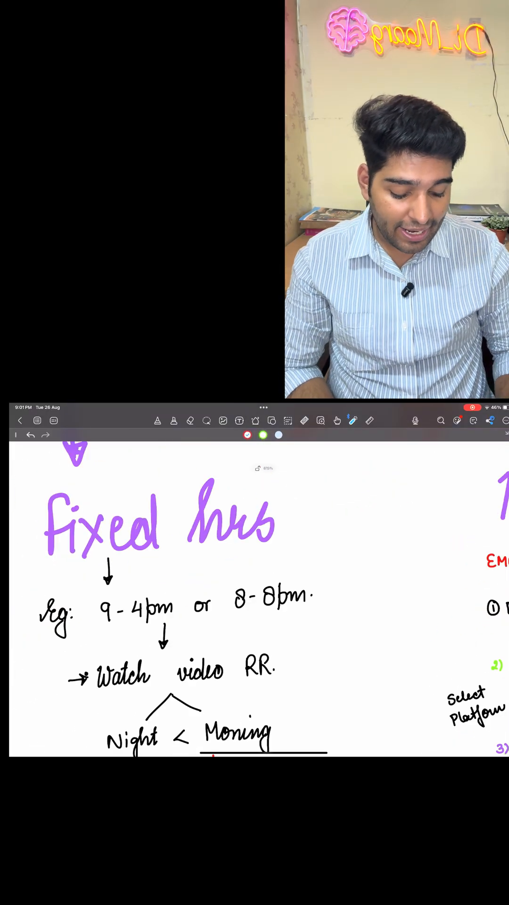
Scroll so the red Revise branch with Custom modules and MCQ shows below Morning.
left_click_drag(92, 606, 180, 606)
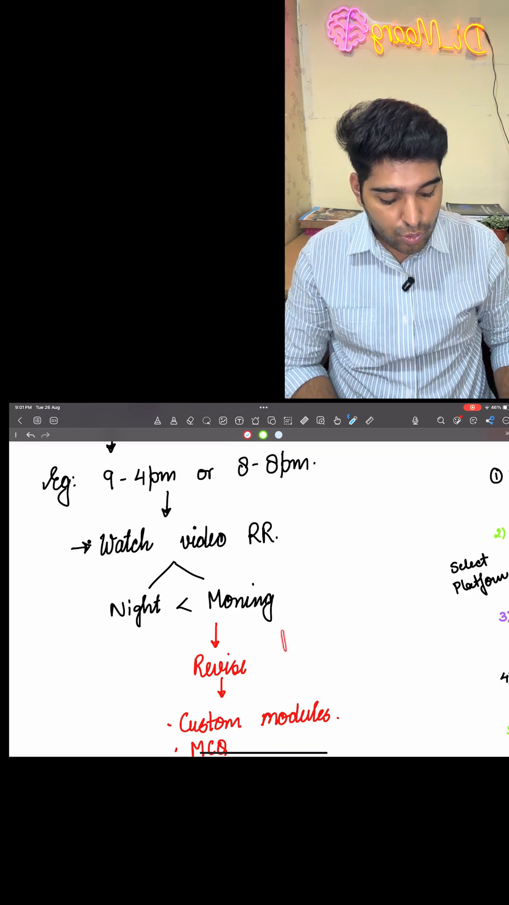
Handwrite PYQs in green next to the Custom modules, MCQ, PYQs list.
left_click_drag(282, 641, 366, 629)
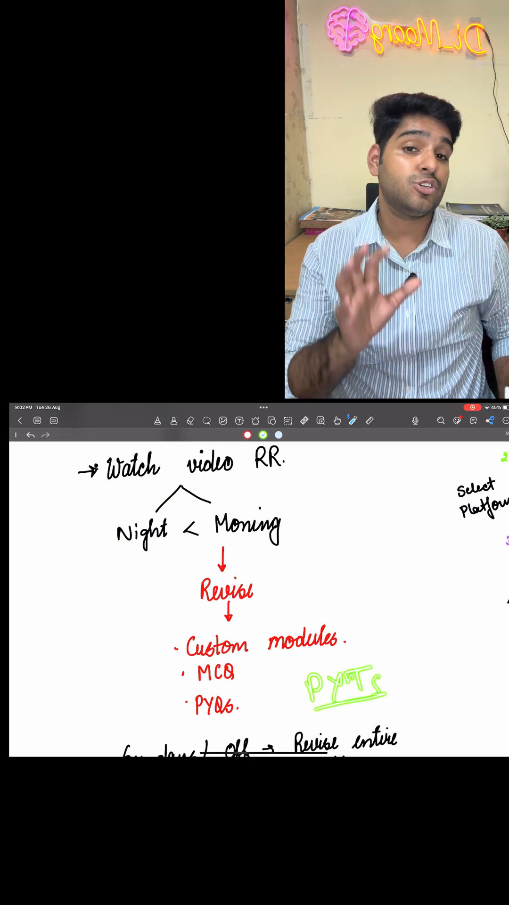
Jot a quick red mark, then scroll to the Sundays/Off revision and Oct-end first-read points.
scroll("down", 3)
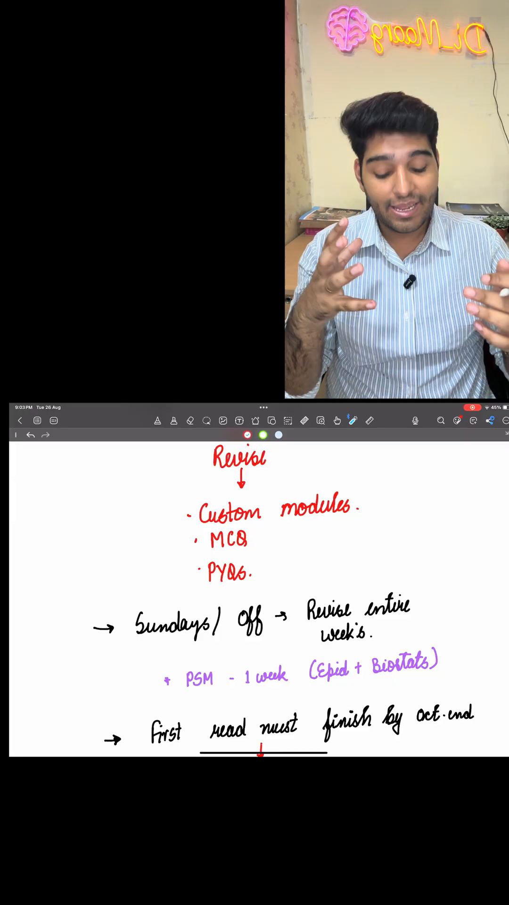
left_click_drag(78, 549, 109, 525)
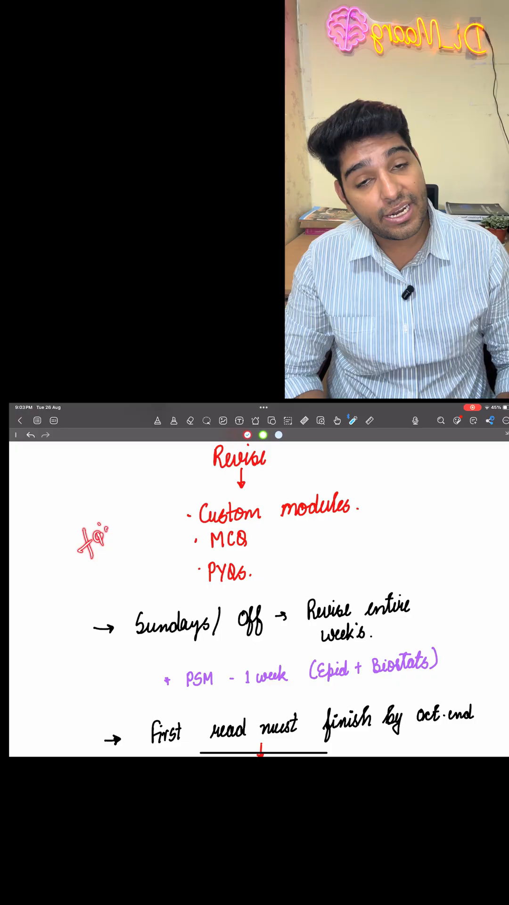
left_click_drag(104, 536, 173, 617)
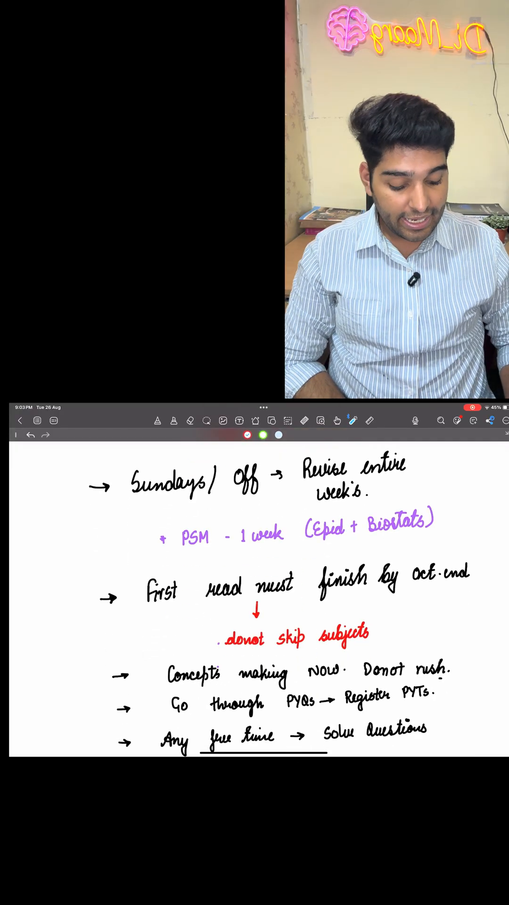
left_click_drag(161, 606, 439, 595)
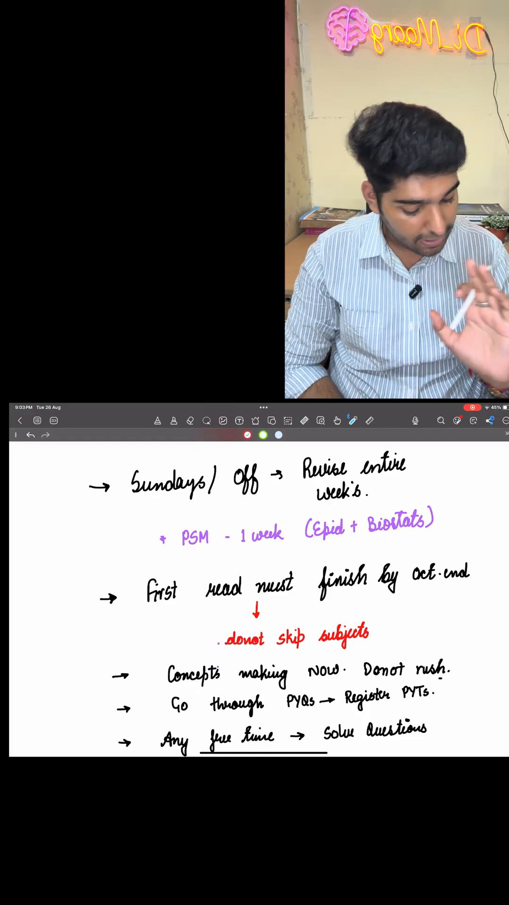
left_click_drag(416, 554, 468, 557)
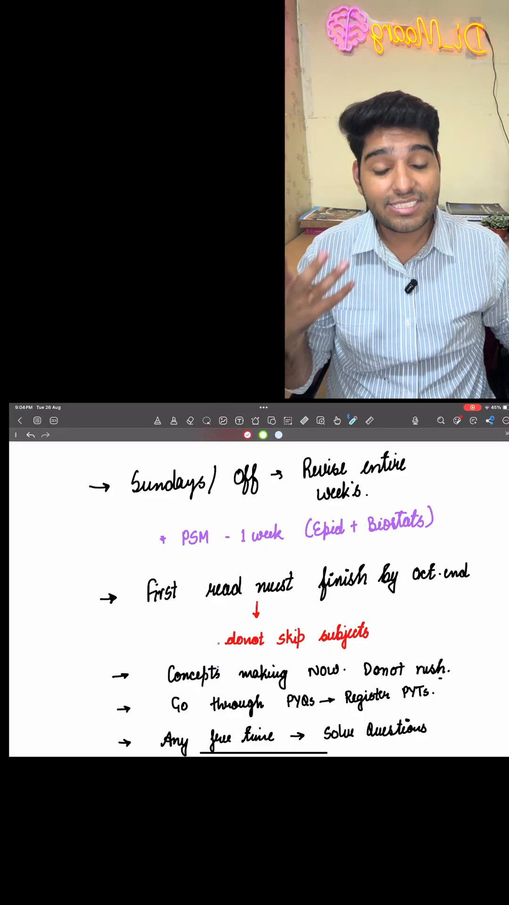
left_click_drag(404, 577, 473, 577)
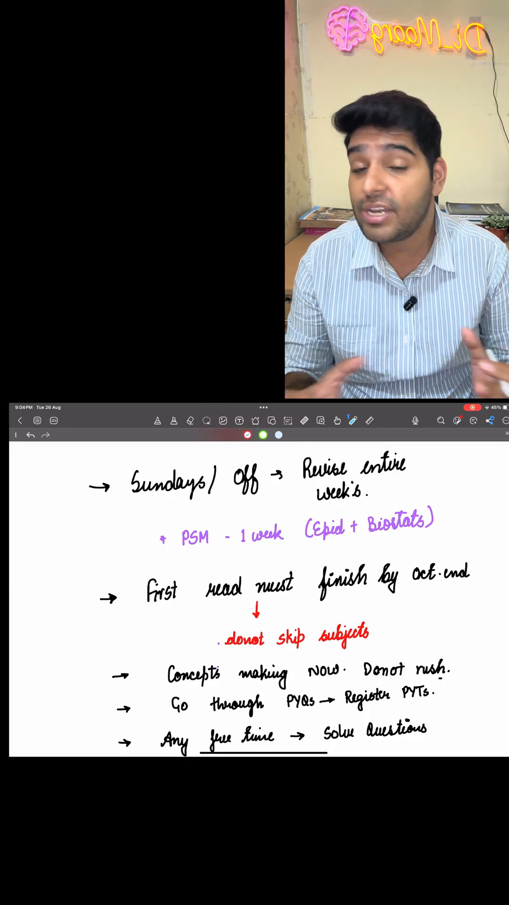
scroll("down", 3)
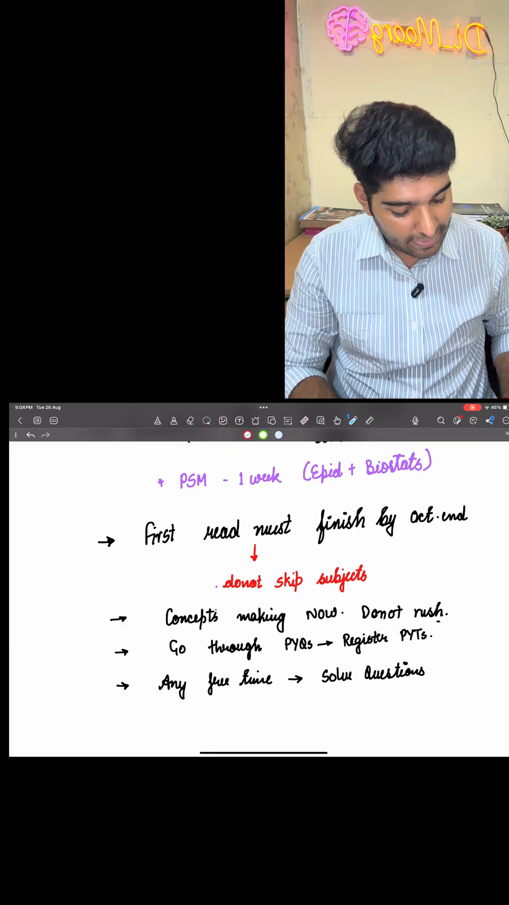
Pan across to the Not fixed column's points on short paths, RR videos and active recall.
left_click_drag(168, 617, 346, 617)
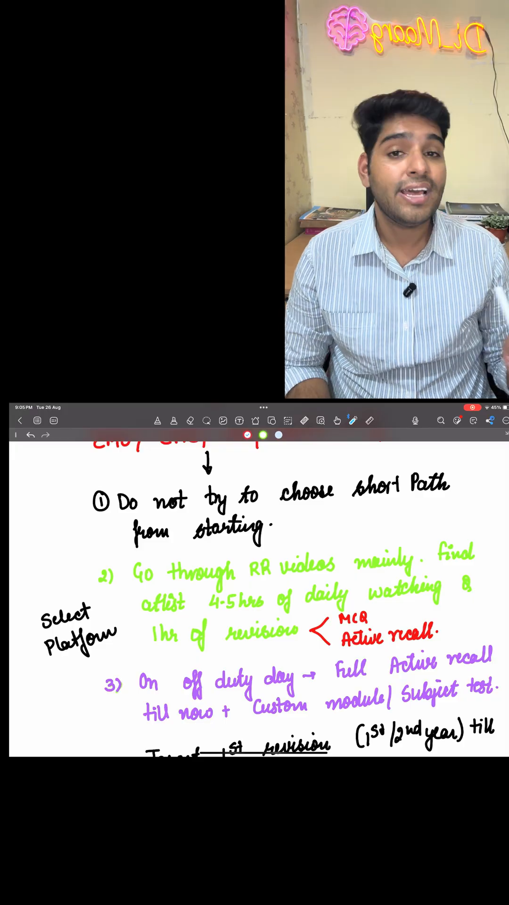
Scroll to points 4 and 5, then zoom out to view the whole Not fixed plan.
scroll("down", 3)
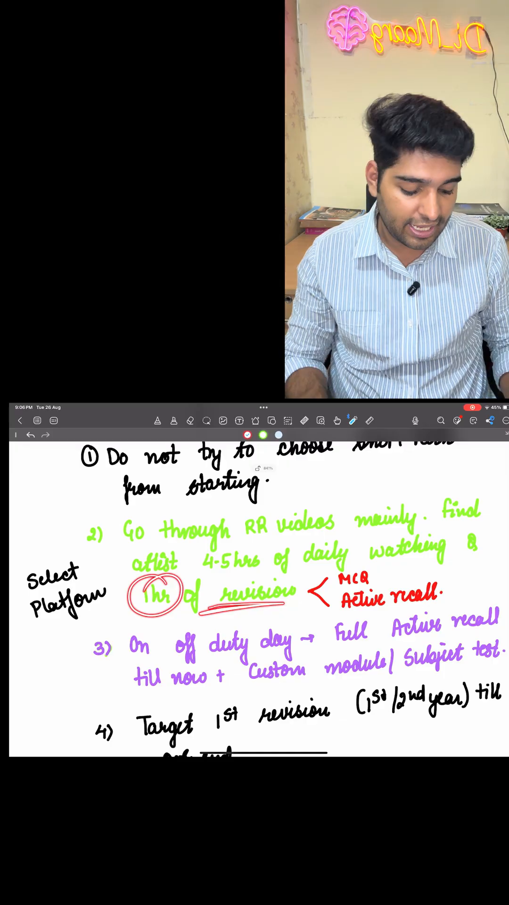
left_click_drag(329, 577, 444, 604)
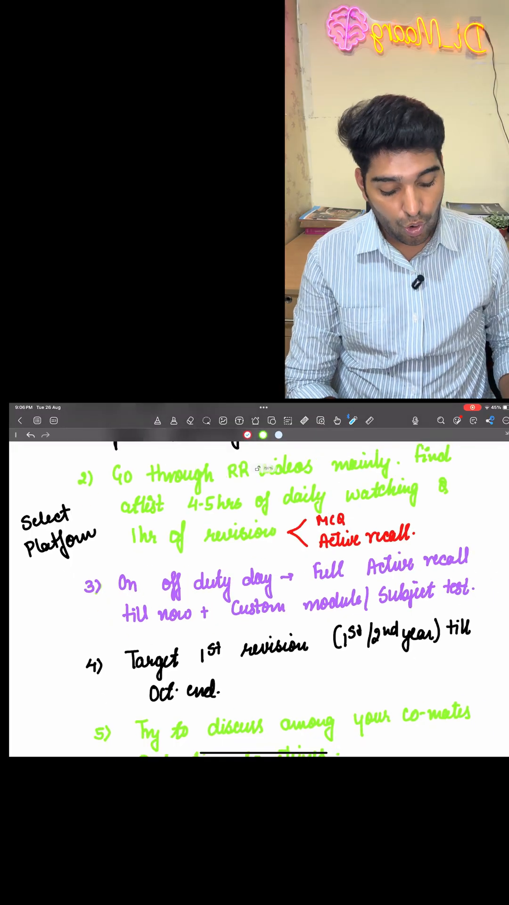
left_click_drag(161, 595, 272, 583)
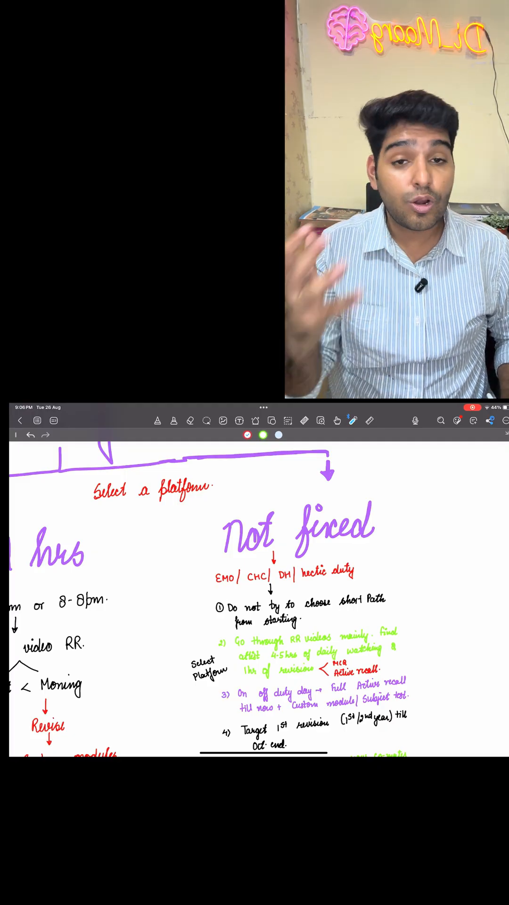
Zoom back in and scroll to point 6, GT every 12 days, and the solve-25-questions line.
left_click_drag(392, 522, 441, 522)
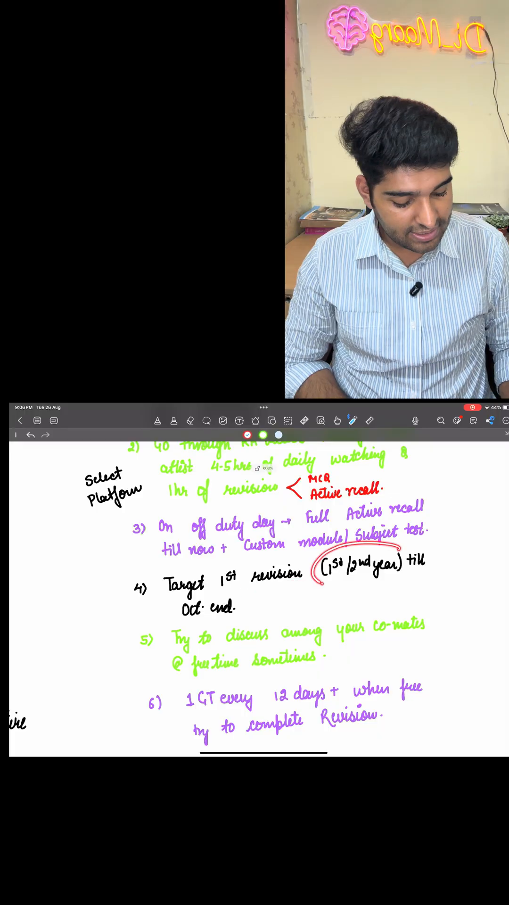
scroll("down", 3)
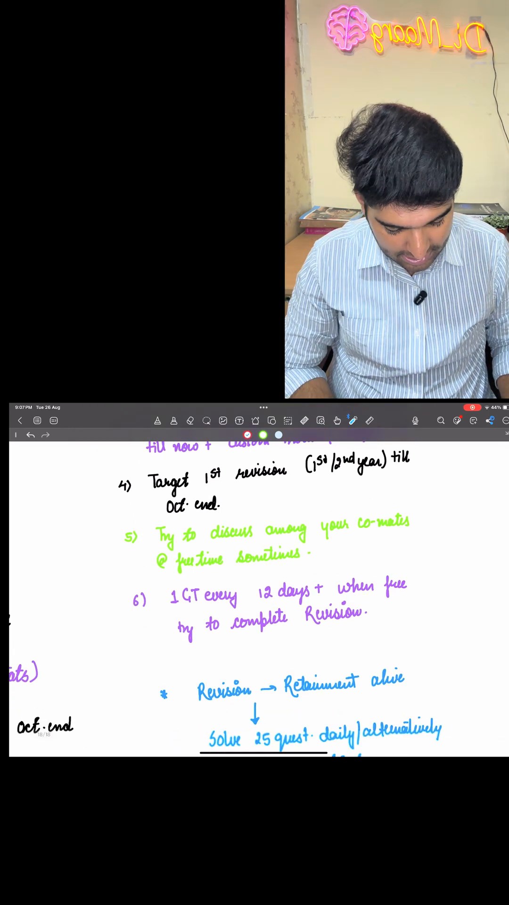
left_click_drag(248, 583, 312, 601)
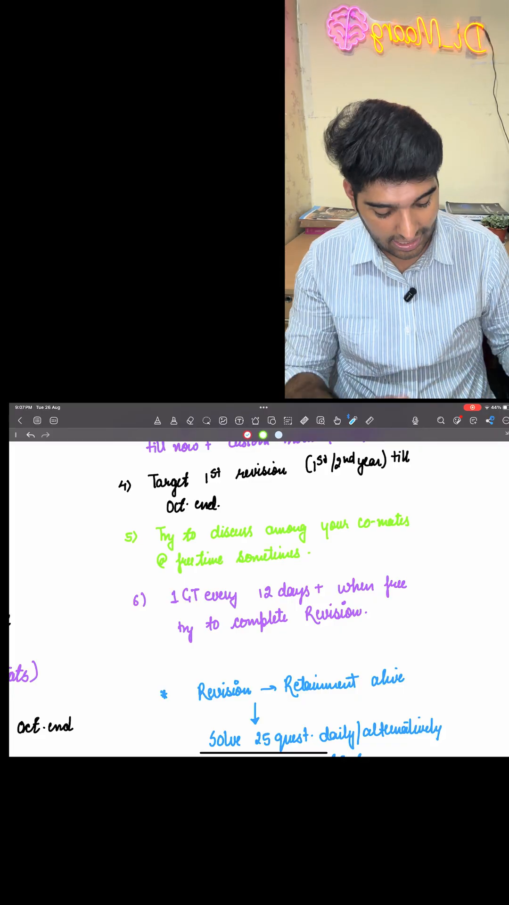
scroll("down", 3)
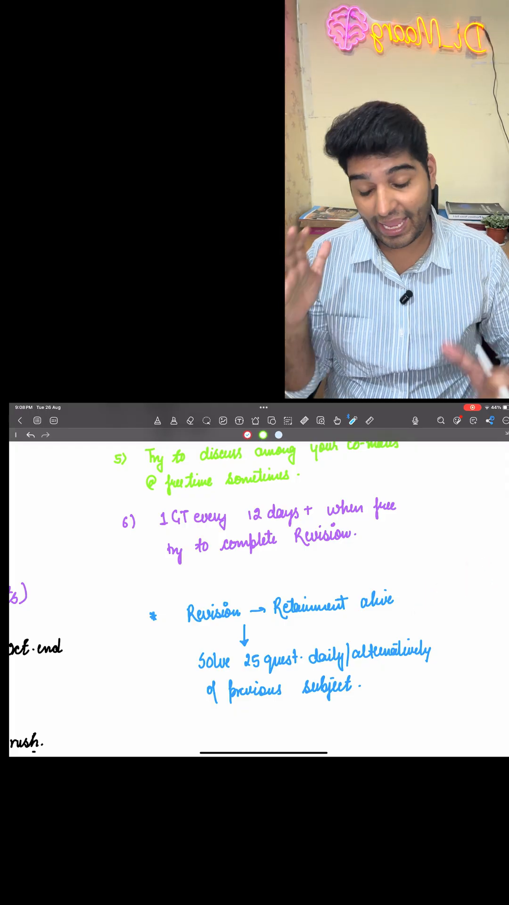
Scroll past the working tips to Non-working's Objective till Oct end and schedule note.
scroll("down", 3)
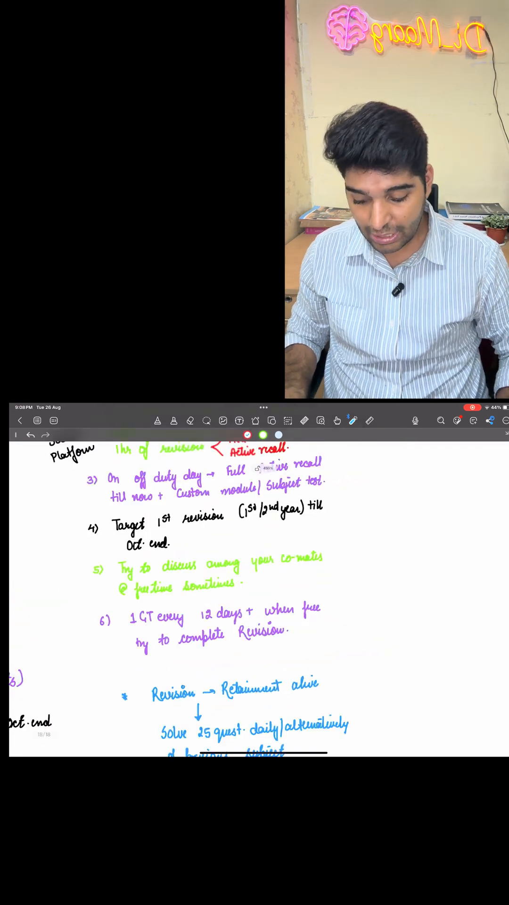
scroll("down", 3)
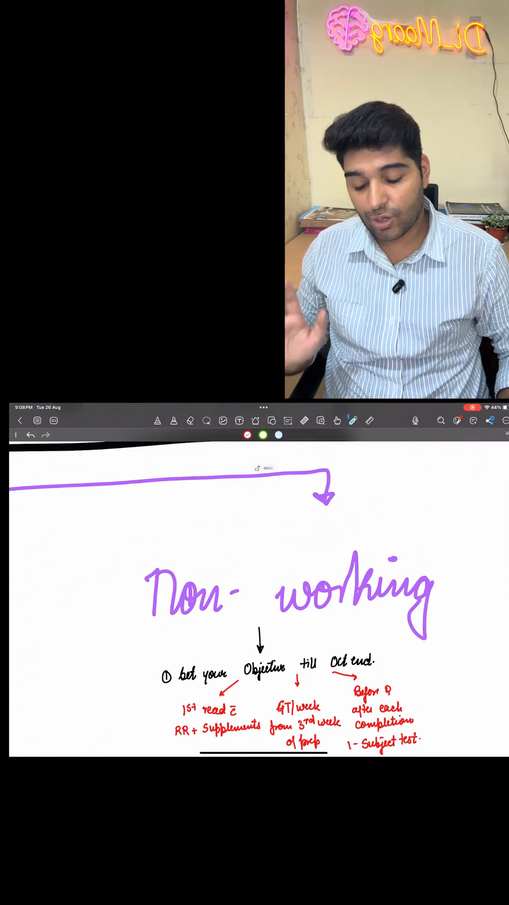
scroll("down", 3)
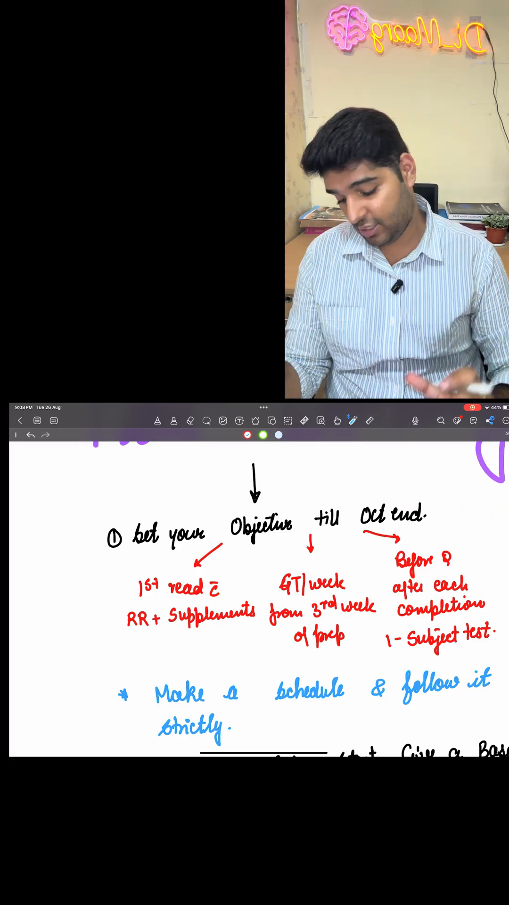
Scroll to the categorise-subjects diagram and circle Middle and last 5 in red.
scroll("down", 3)
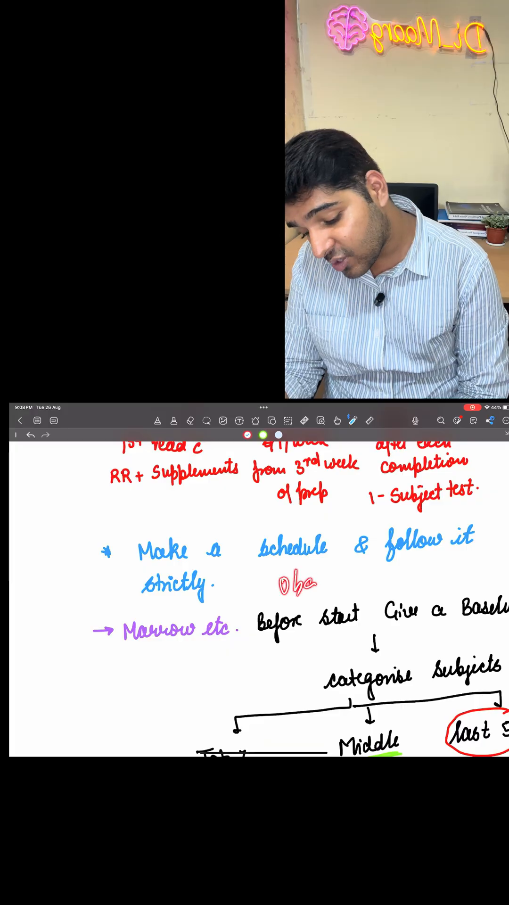
left_click_drag(283, 582, 404, 554)
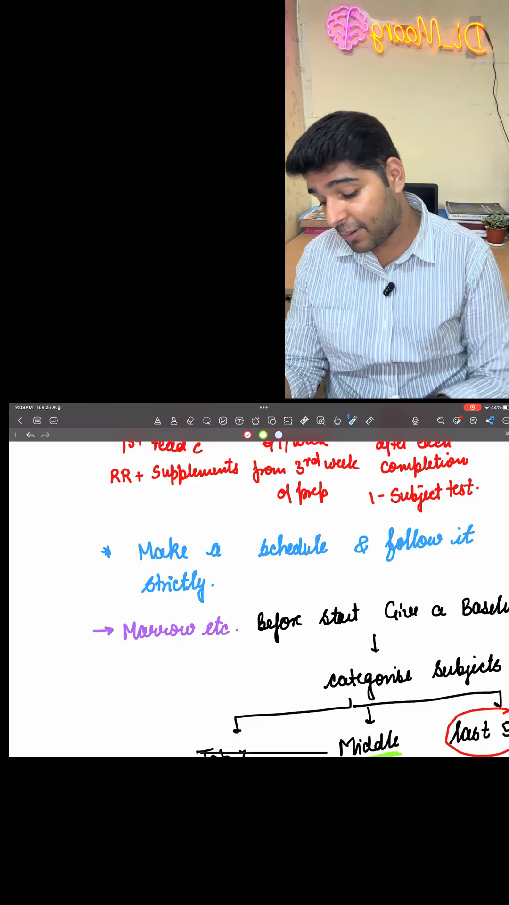
left_click_drag(58, 554, 122, 601)
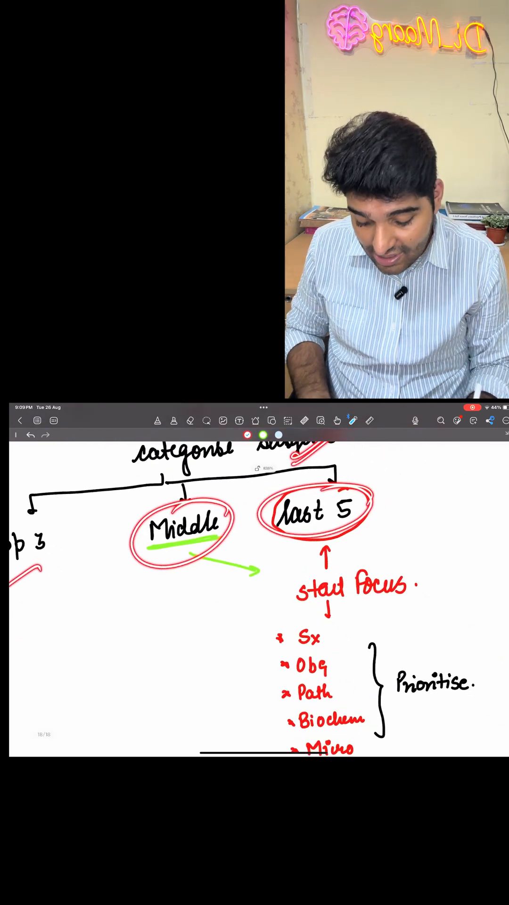
Scroll below the Prioritise list to the Quality > Quantity and 20th copy bullets.
scroll("down", 3)
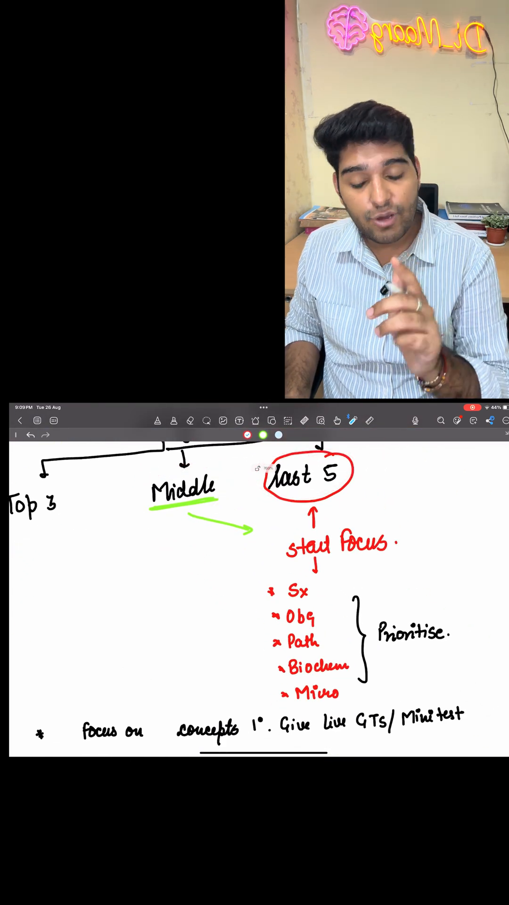
left_click_drag(248, 595, 323, 658)
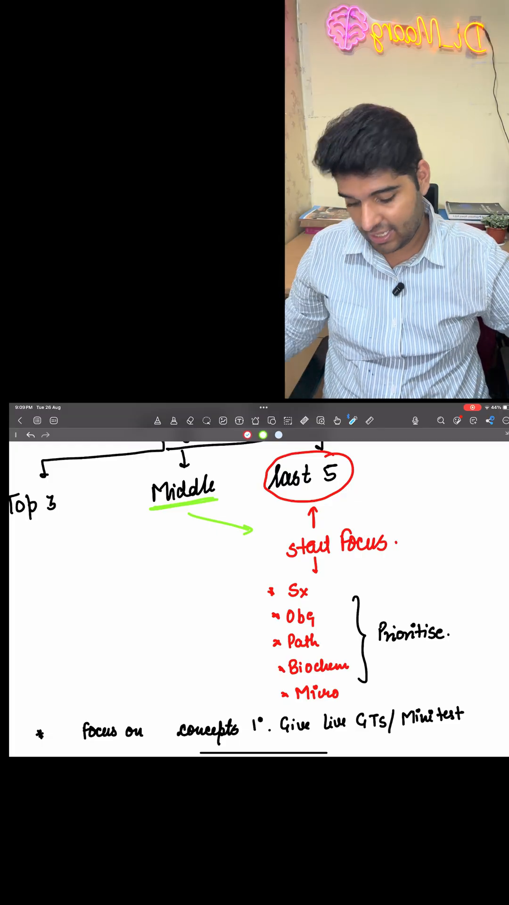
scroll("down", 3)
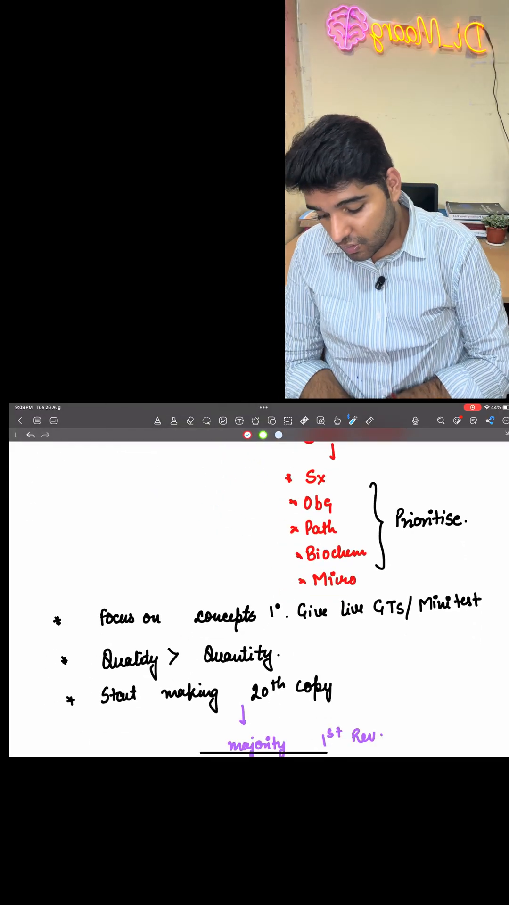
Move to the next page listing RR, Q bank questions, PYQ and Subject test.
left_click_drag(196, 635, 467, 626)
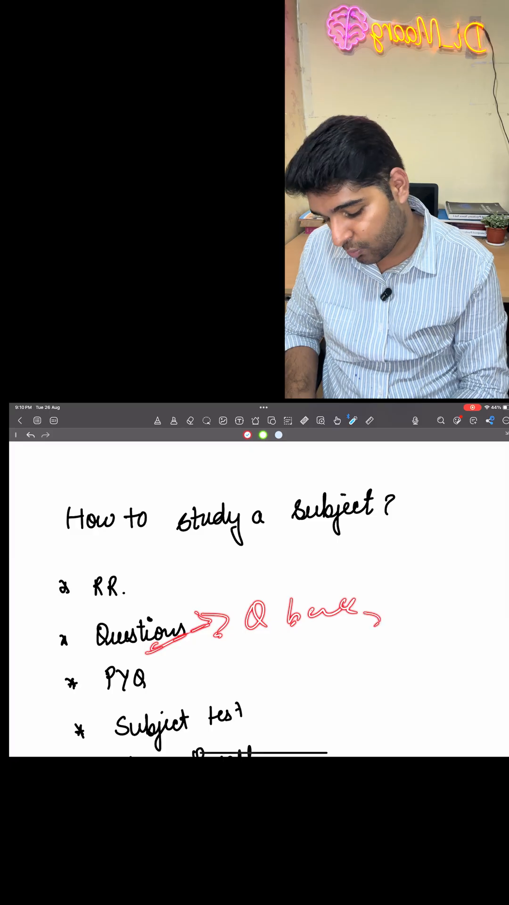
Circle 'PYQ' in red on the study list and draw an arrow from it.
left_click_drag(104, 681, 220, 678)
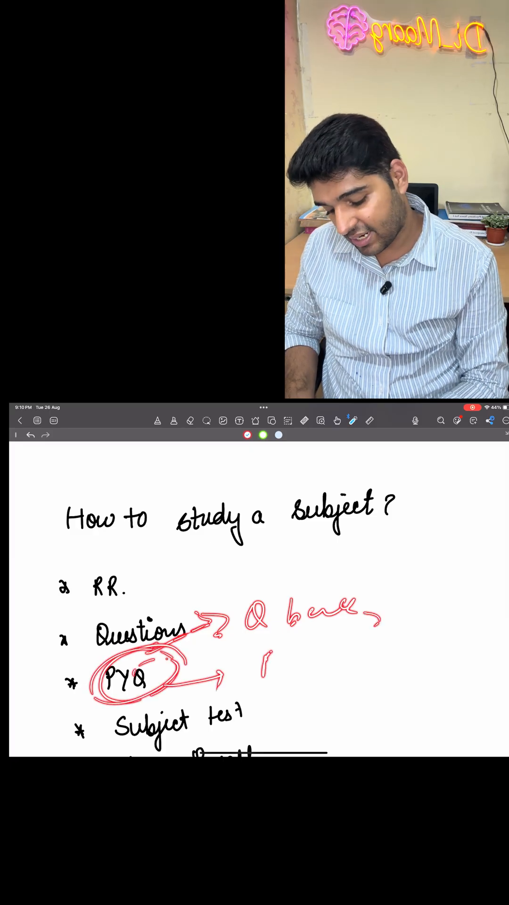